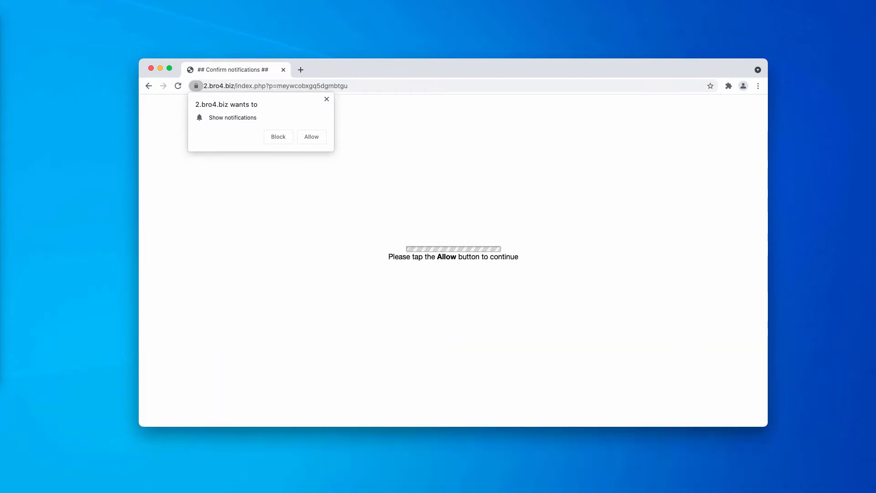
pyautogui.moveTo(446, 74)
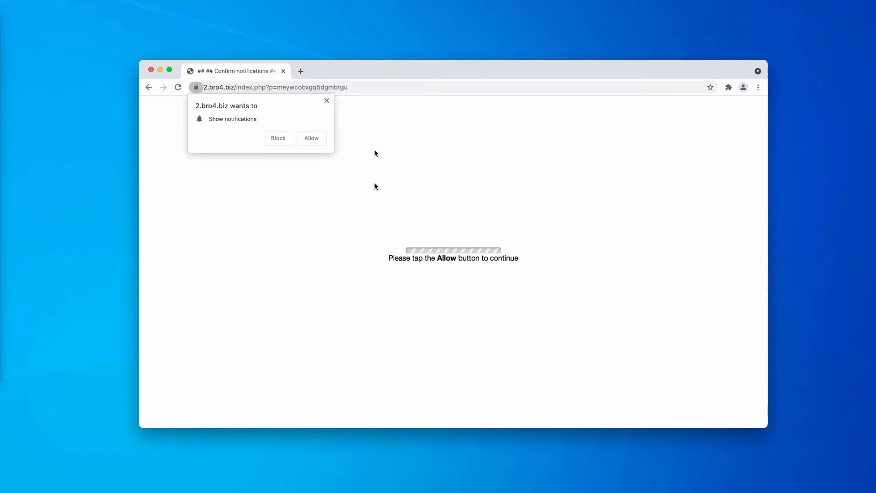
pyautogui.moveTo(311, 137)
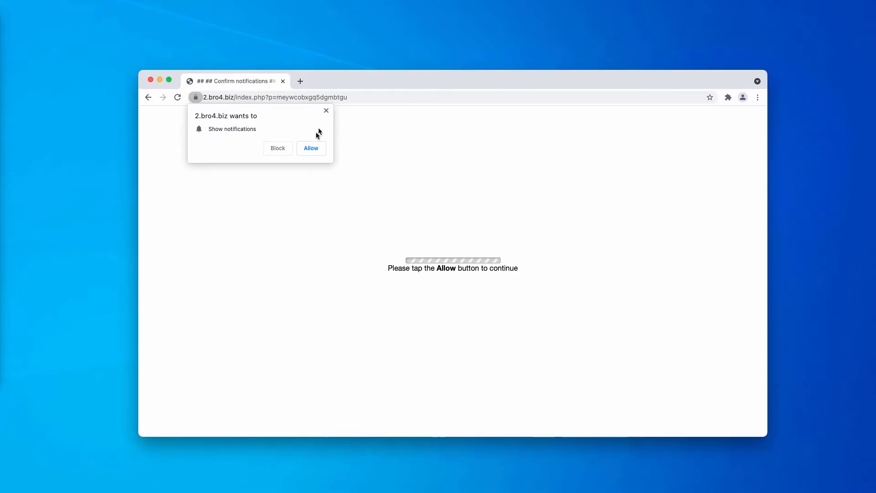
pyautogui.moveTo(322, 154)
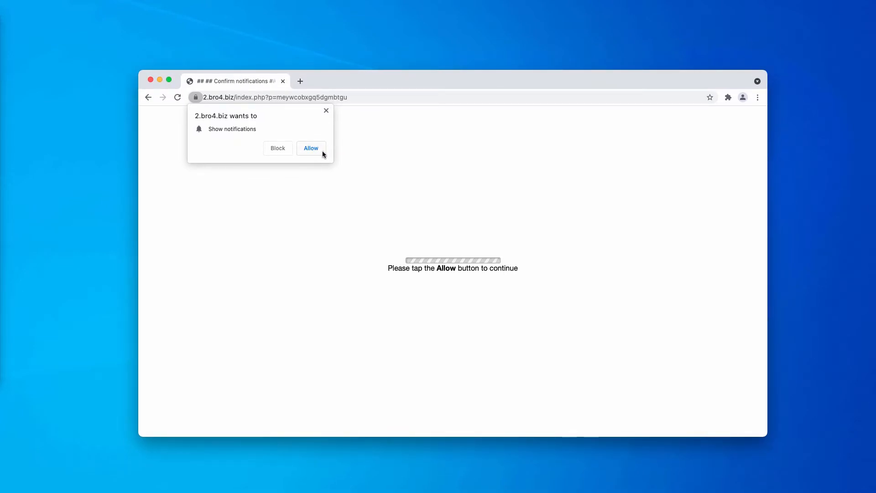
# Allow 2.bro4.biz notifications and close the 'Поздравляем!' scam prize tab it opened.
pyautogui.click(311, 148)
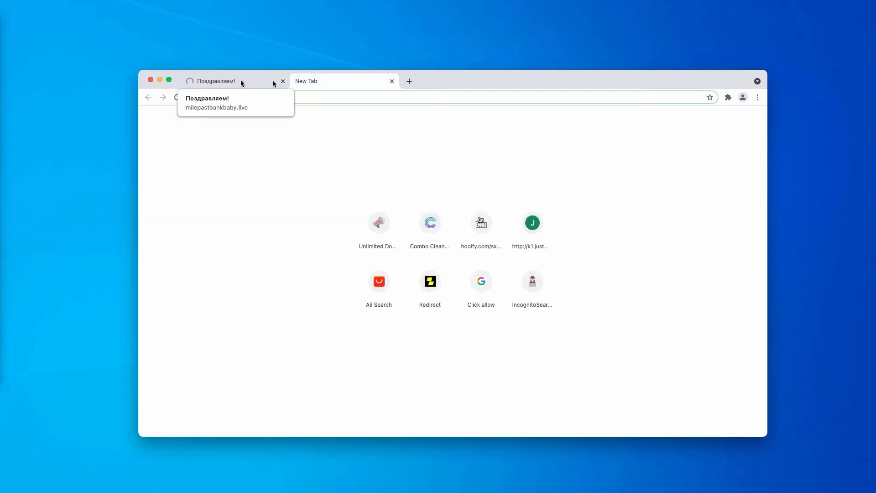
pyautogui.click(215, 82)
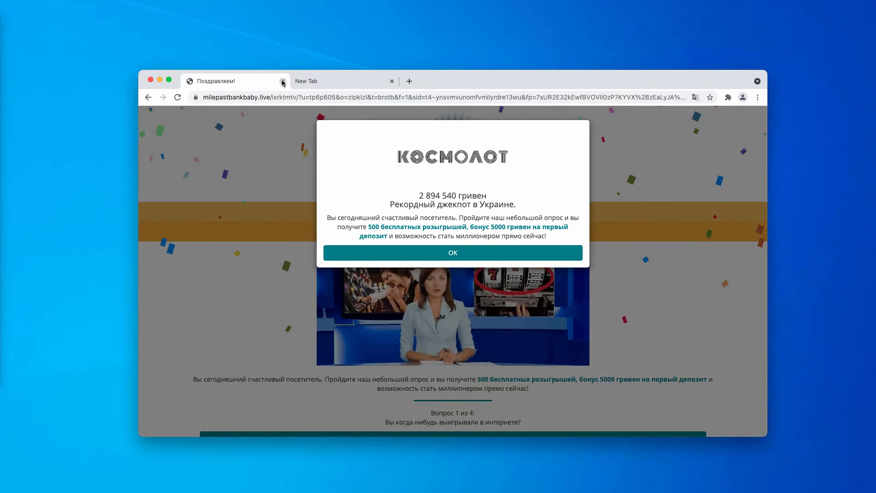
pyautogui.click(284, 81)
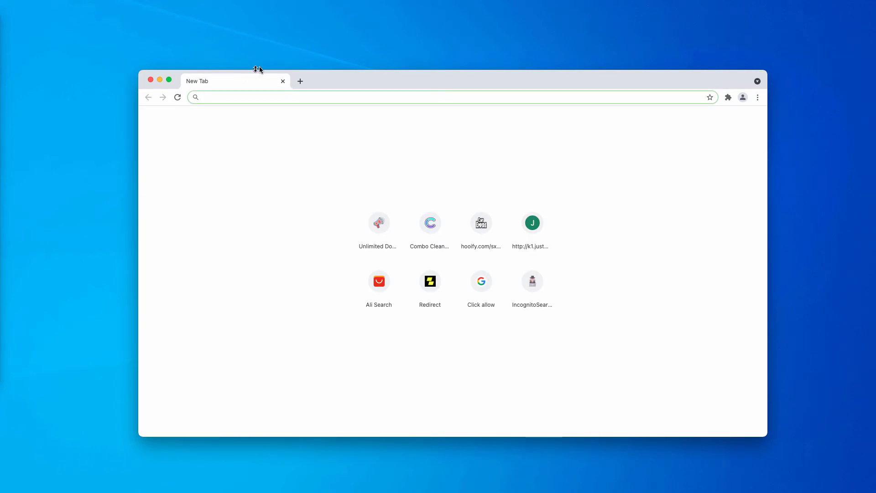
pyautogui.moveTo(388, 92)
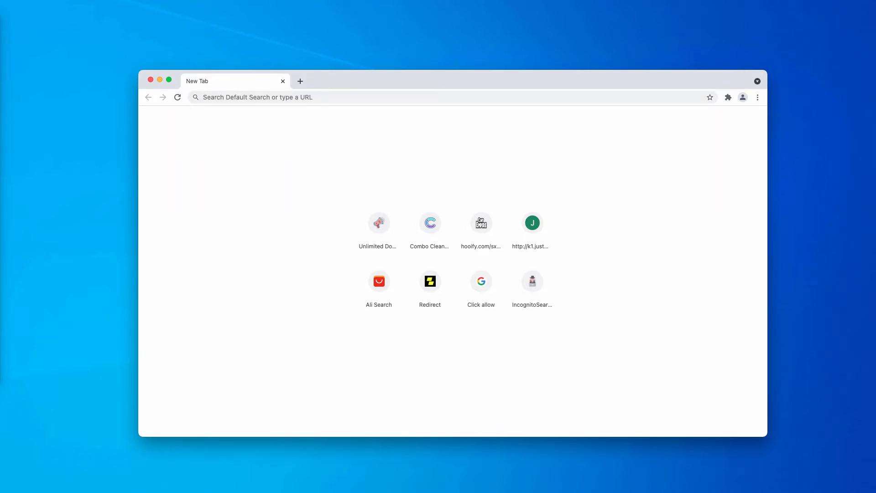
pyautogui.moveTo(561, 175)
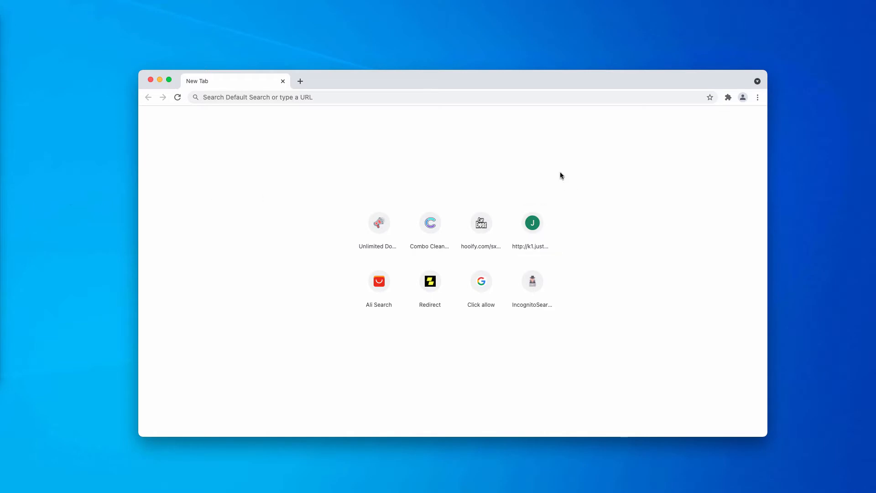
pyautogui.moveTo(757, 98)
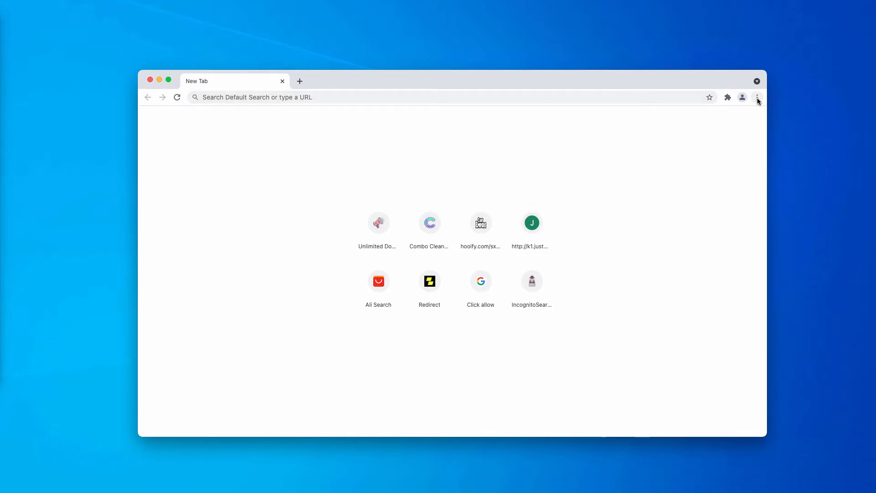
# Go to Chrome Settings, then Privacy and security, then Site Settings, showing 2.bro4.biz's allowed notifications.
pyautogui.click(756, 96)
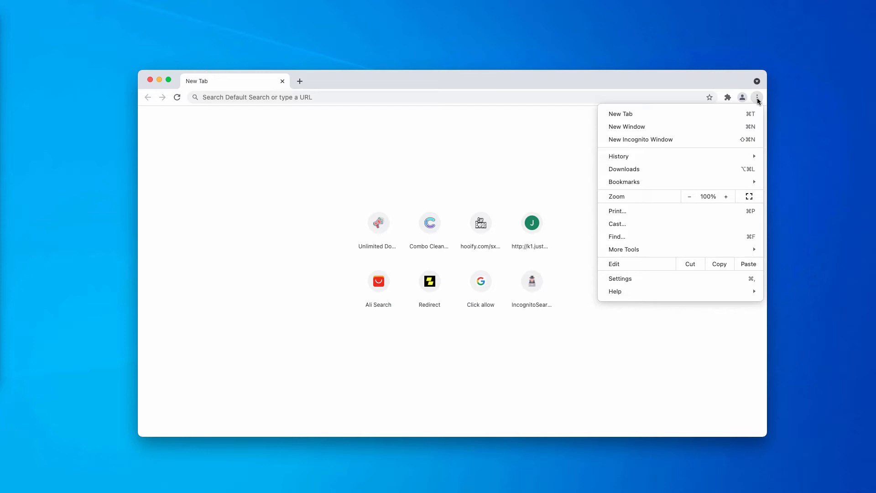
pyautogui.moveTo(622, 311)
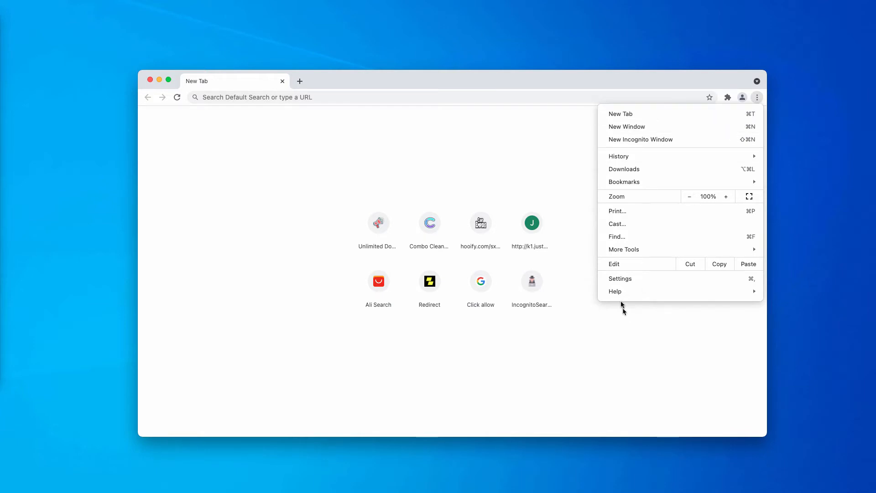
pyautogui.click(620, 278)
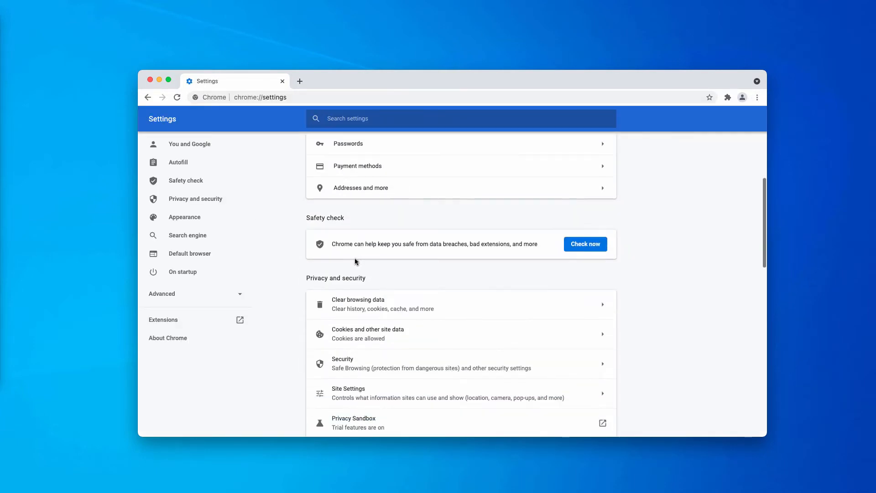
pyautogui.scroll(-3)
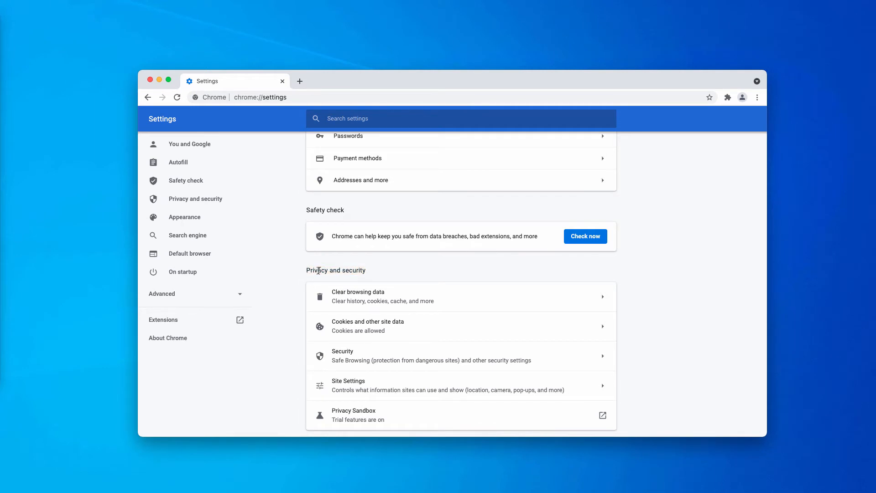
pyautogui.click(349, 385)
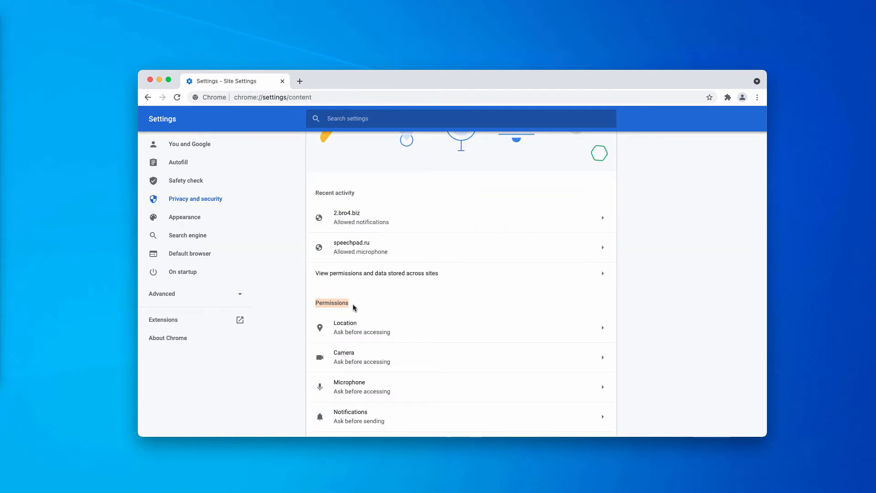
pyautogui.click(350, 416)
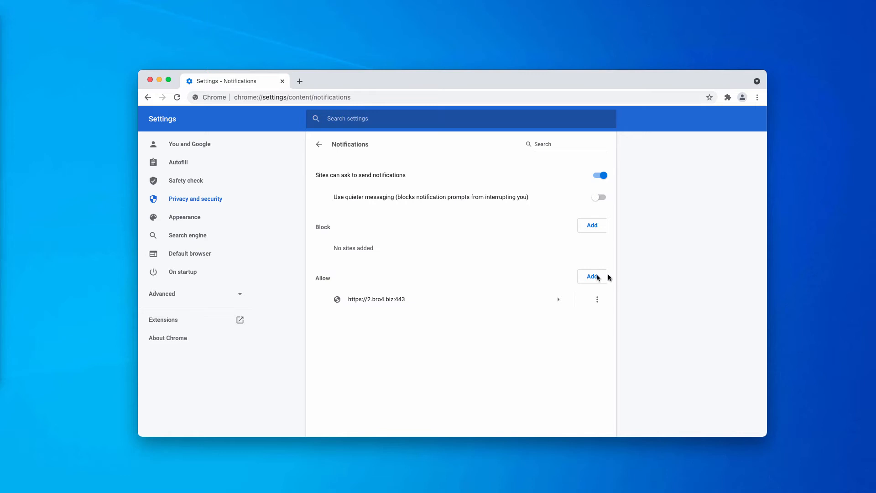
pyautogui.moveTo(370, 306)
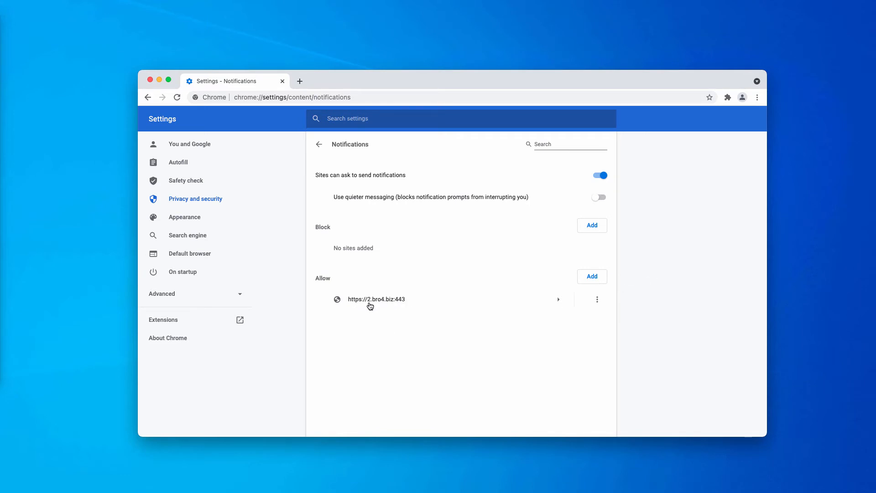
pyautogui.moveTo(593, 306)
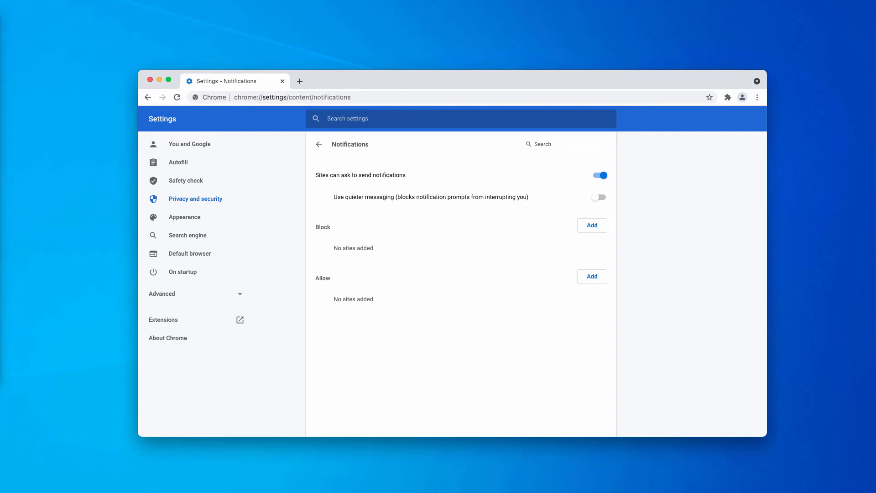
pyautogui.moveTo(374, 216)
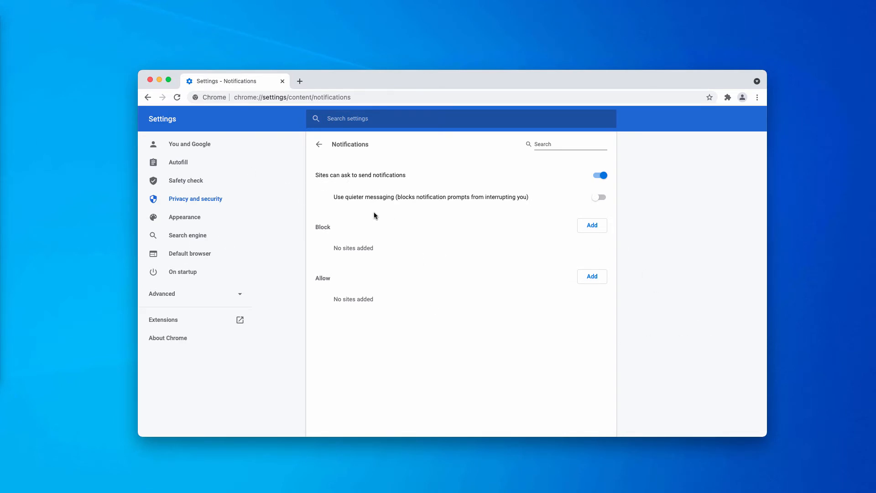
pyautogui.click(292, 96)
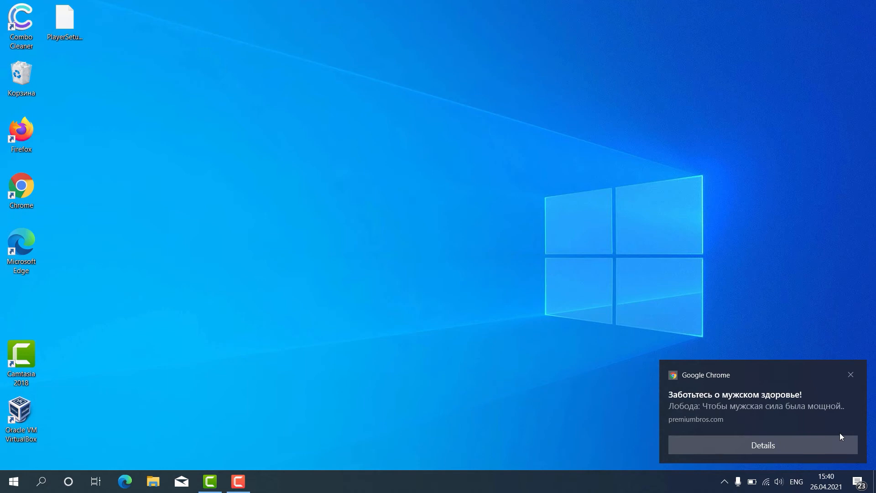
pyautogui.moveTo(124, 74)
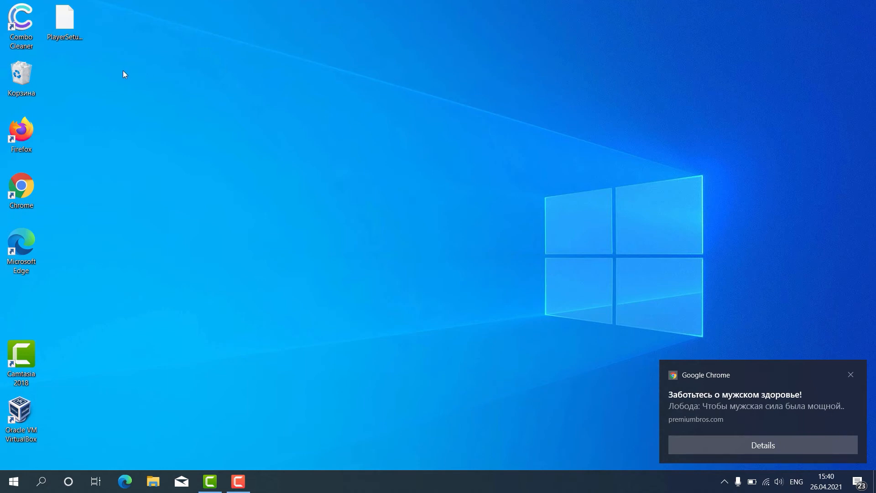
pyautogui.moveTo(44, 53)
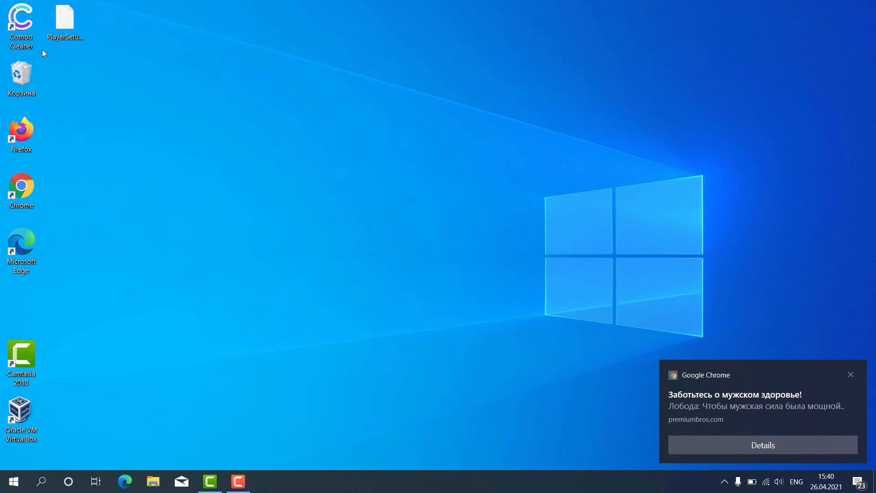
pyautogui.click(20, 20)
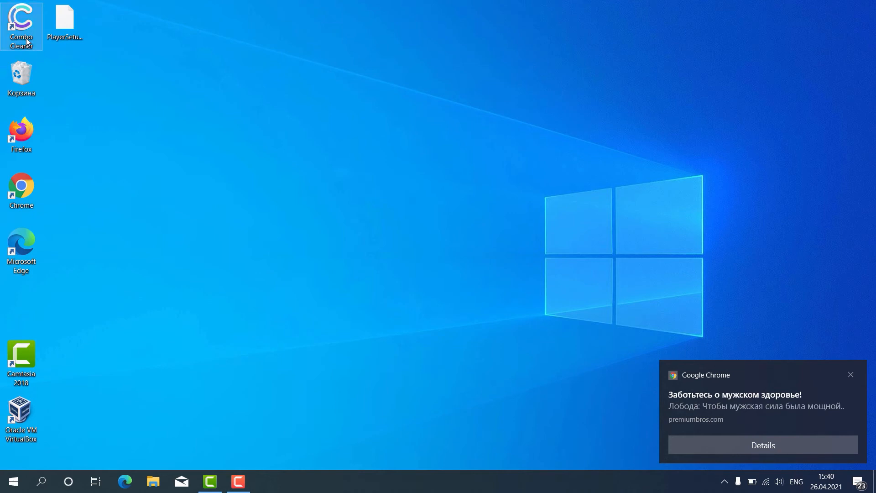
# Launch Combo Cleaner from the desktop and select Quick Scan on the Dashboard.
pyautogui.doubleClick(21, 22)
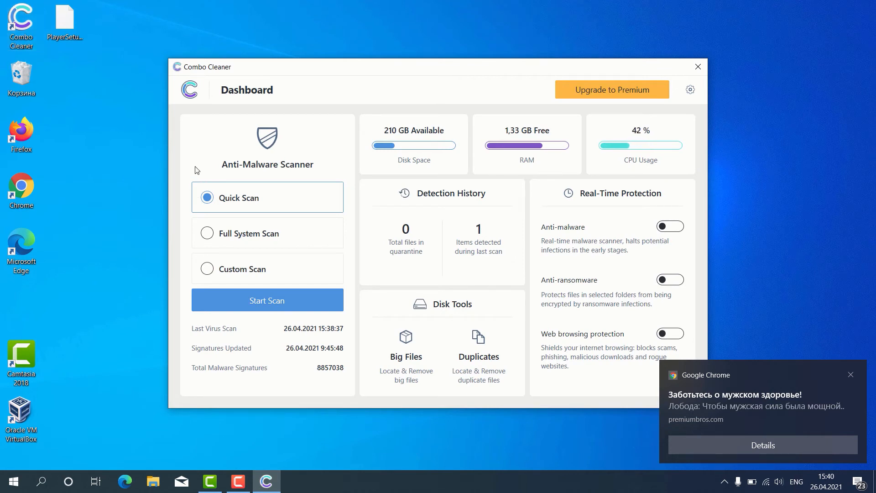
pyautogui.moveTo(255, 209)
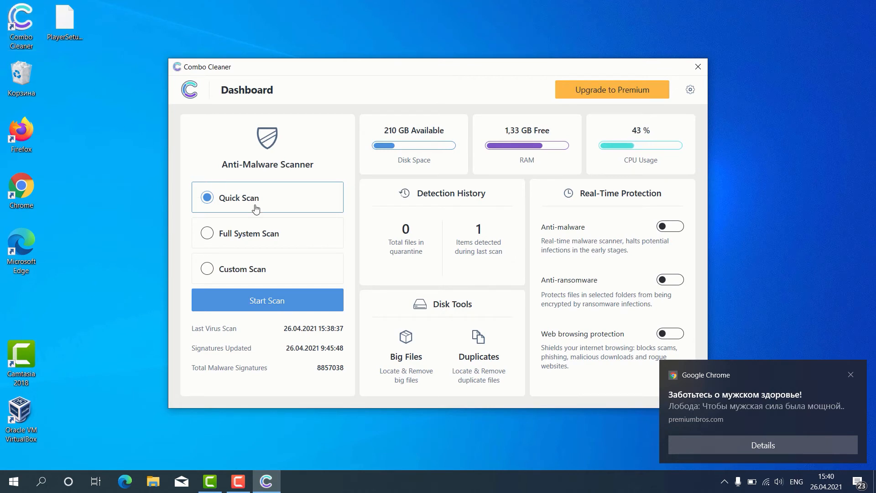
pyautogui.moveTo(263, 236)
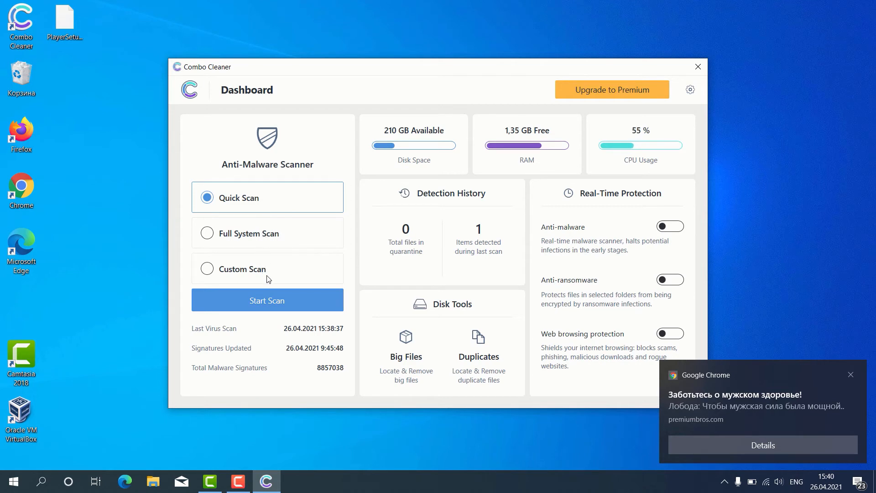
pyautogui.moveTo(274, 300)
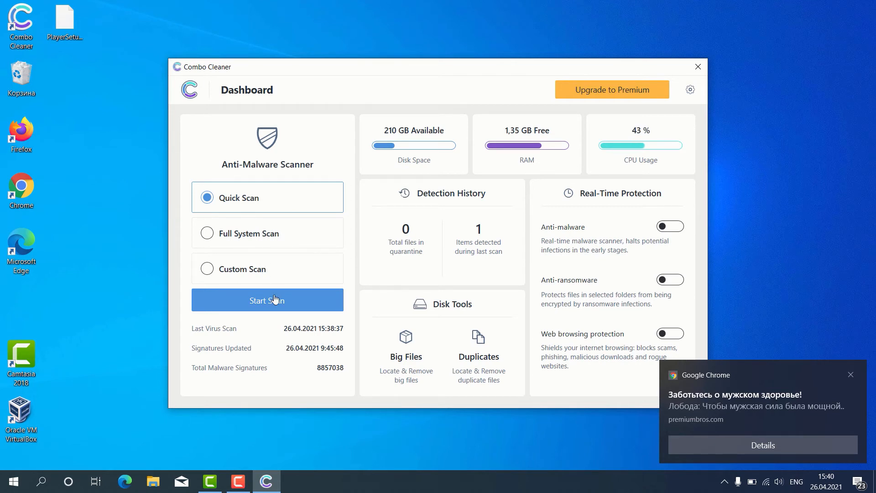
pyautogui.moveTo(272, 274)
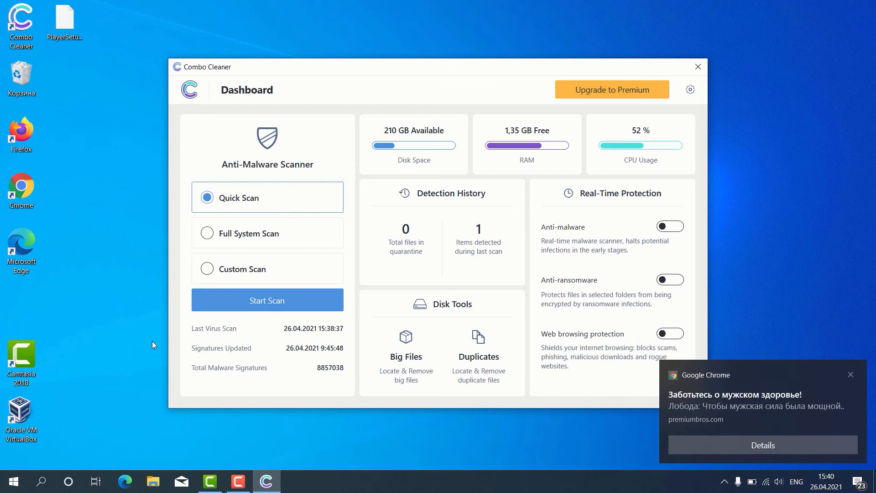
pyautogui.moveTo(243, 215)
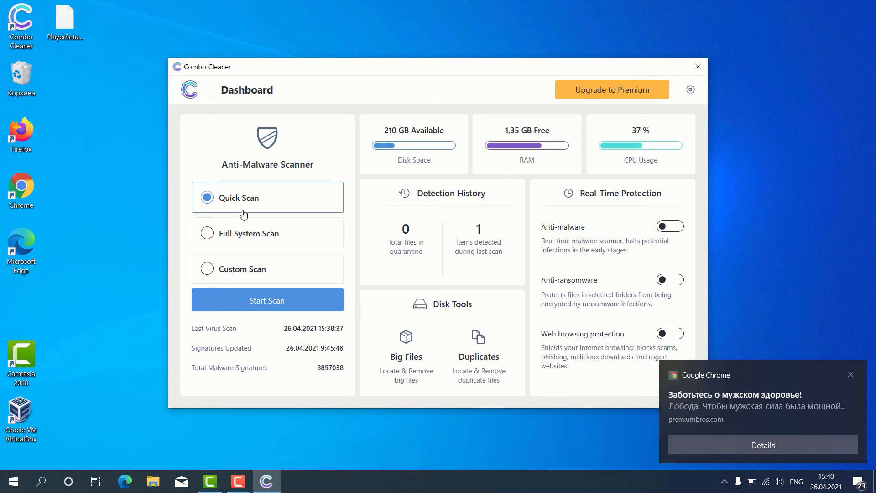
pyautogui.click(267, 301)
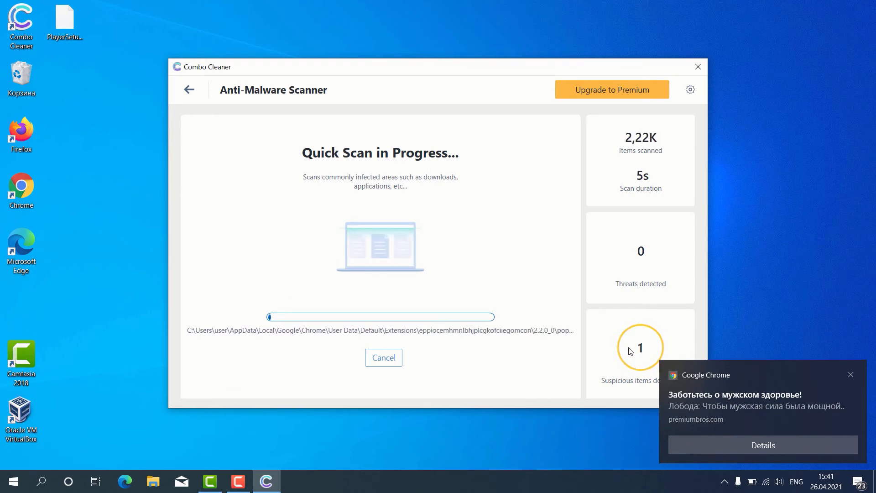
pyautogui.moveTo(518, 67)
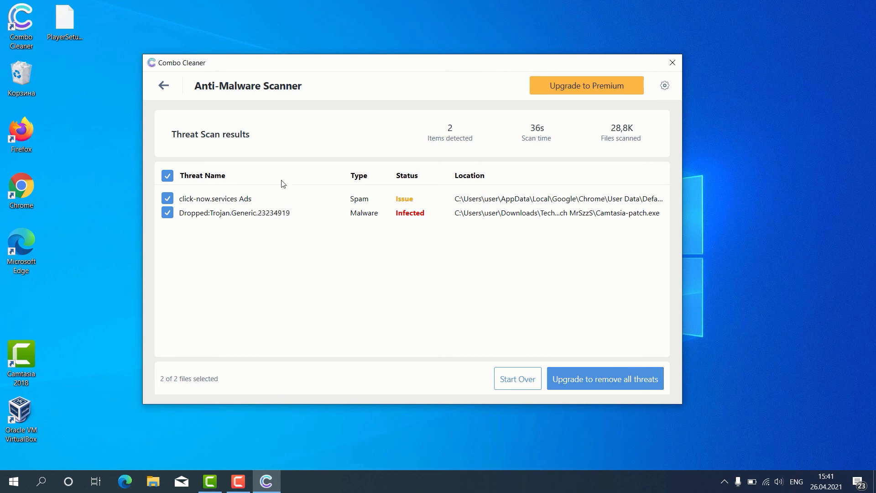
pyautogui.moveTo(290, 201)
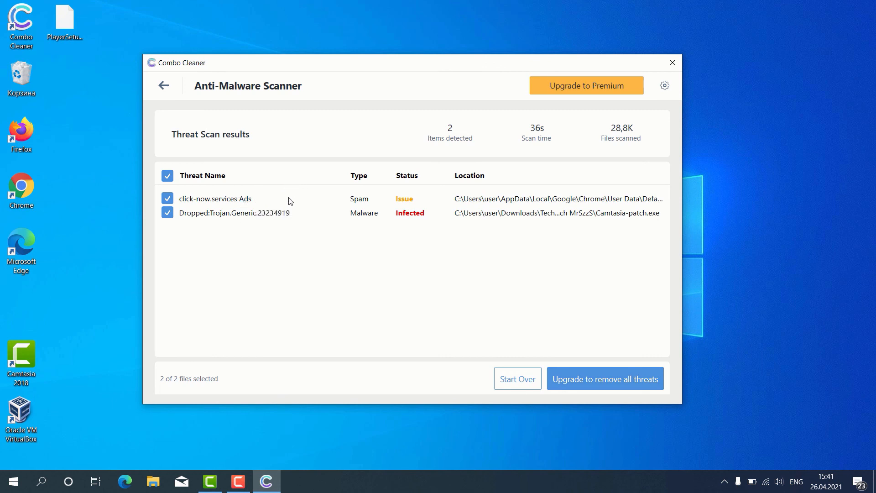
pyautogui.moveTo(239, 199)
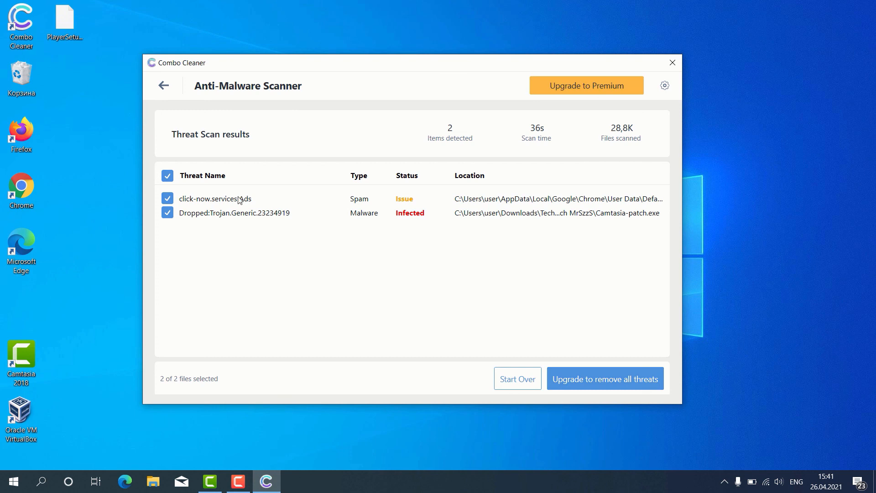
pyautogui.moveTo(327, 210)
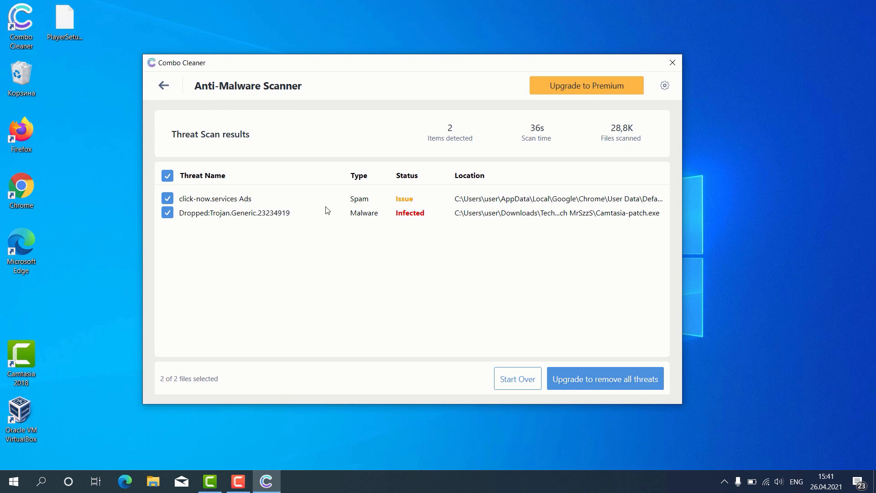
pyautogui.moveTo(386, 192)
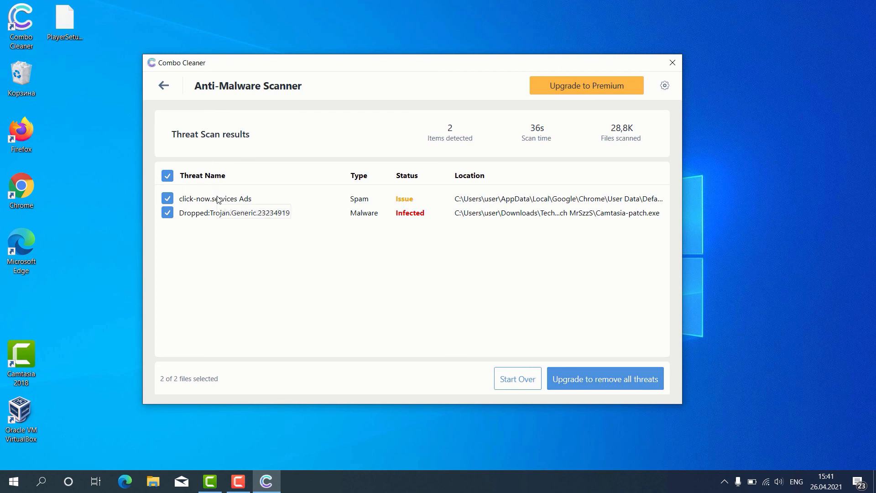
pyautogui.moveTo(215, 212)
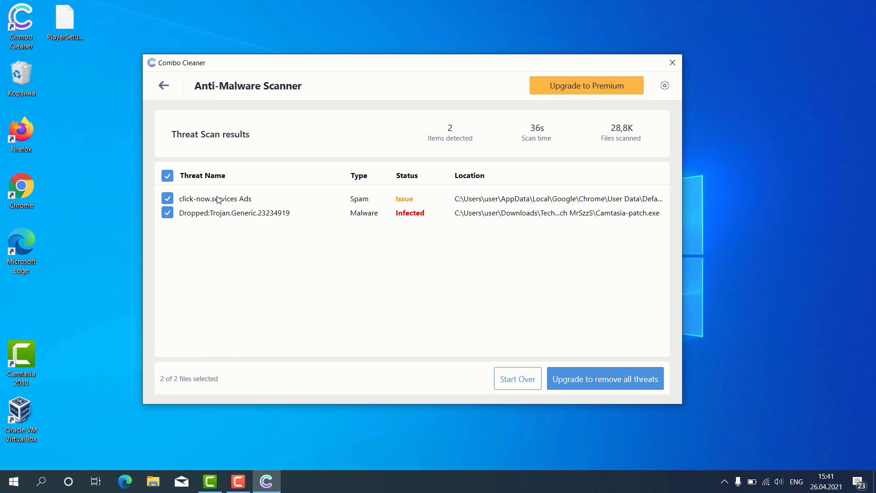
pyautogui.moveTo(409, 194)
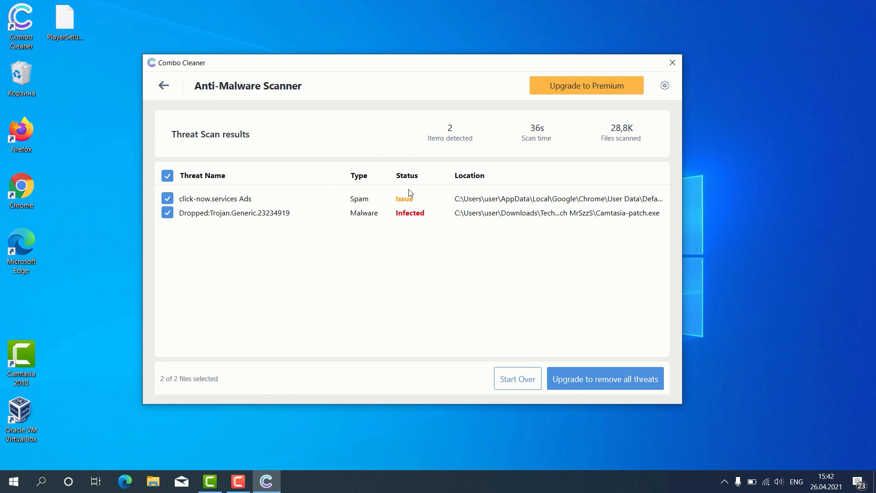